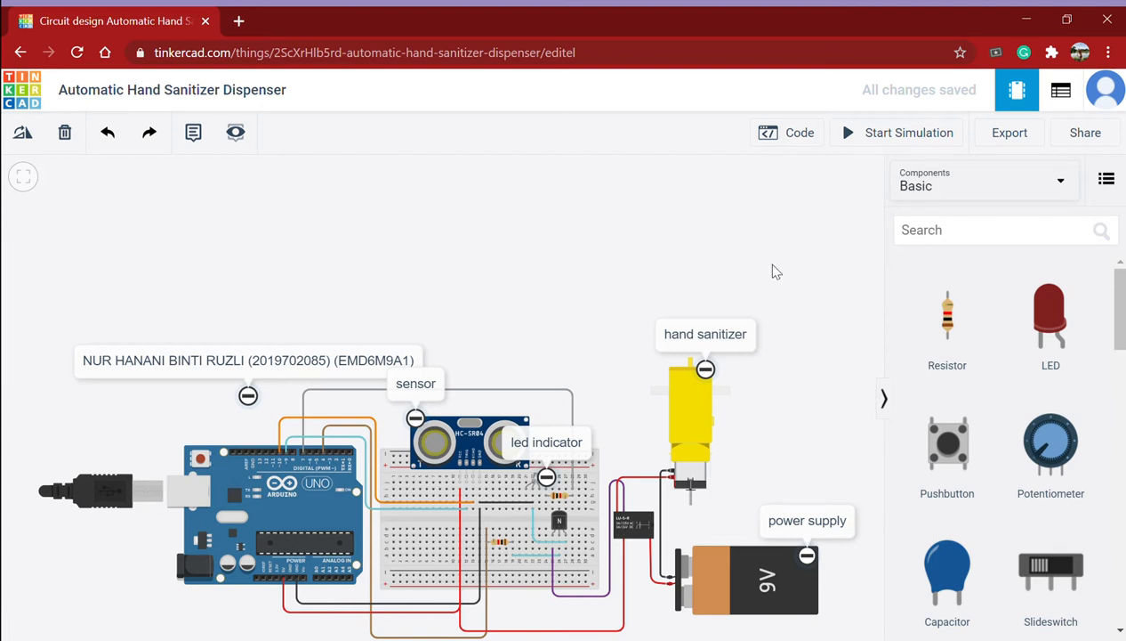
mouse_move(784, 273)
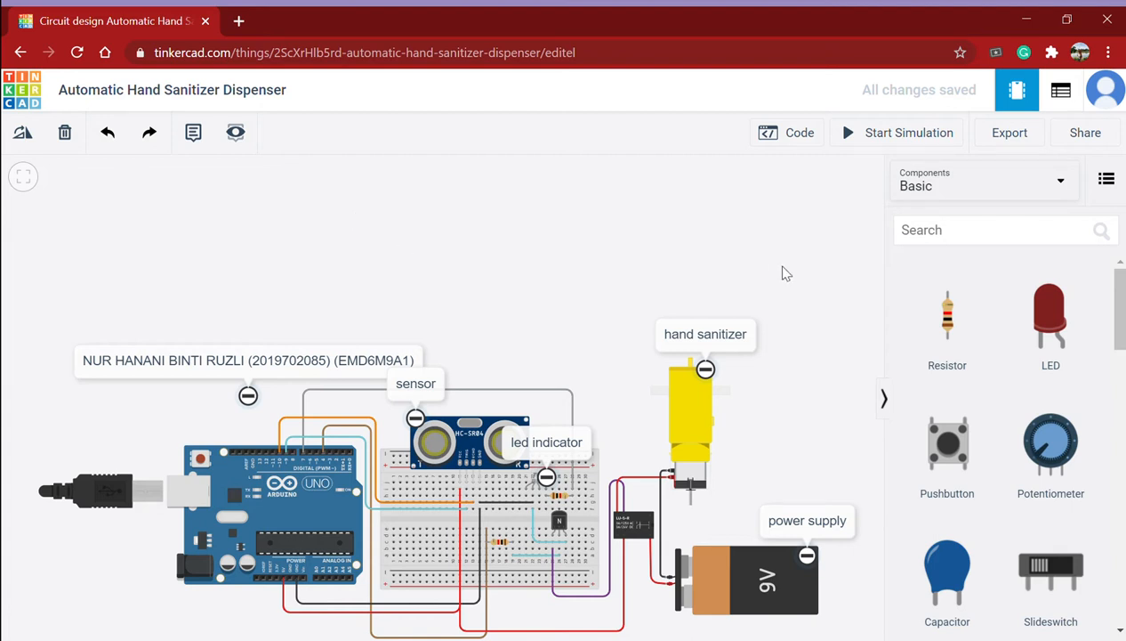
mouse_move(771, 291)
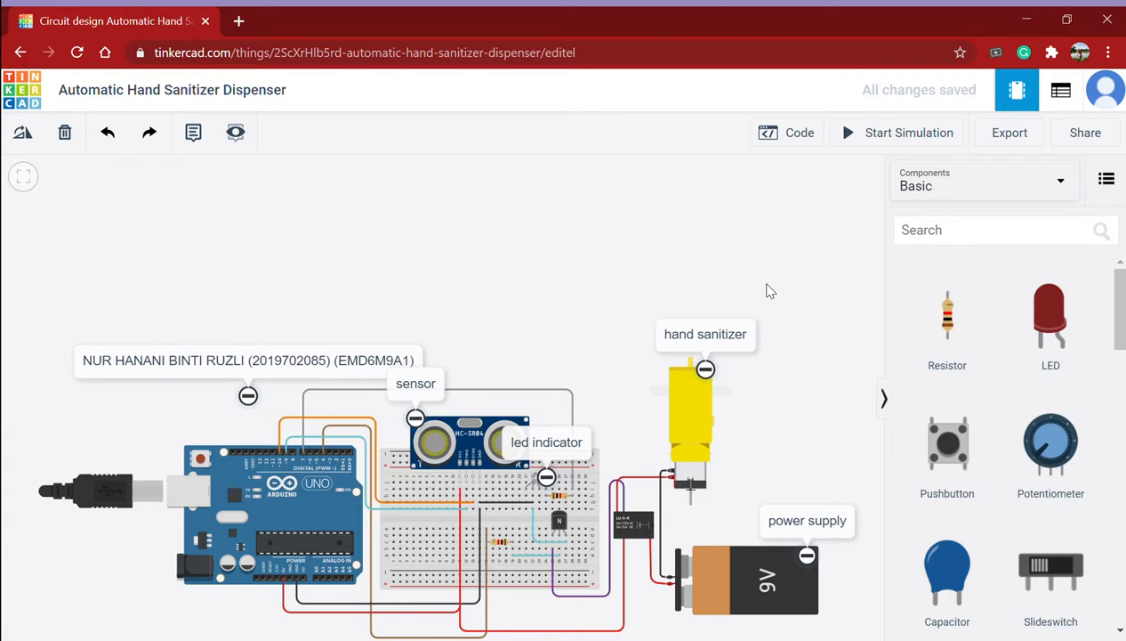
mouse_move(421, 368)
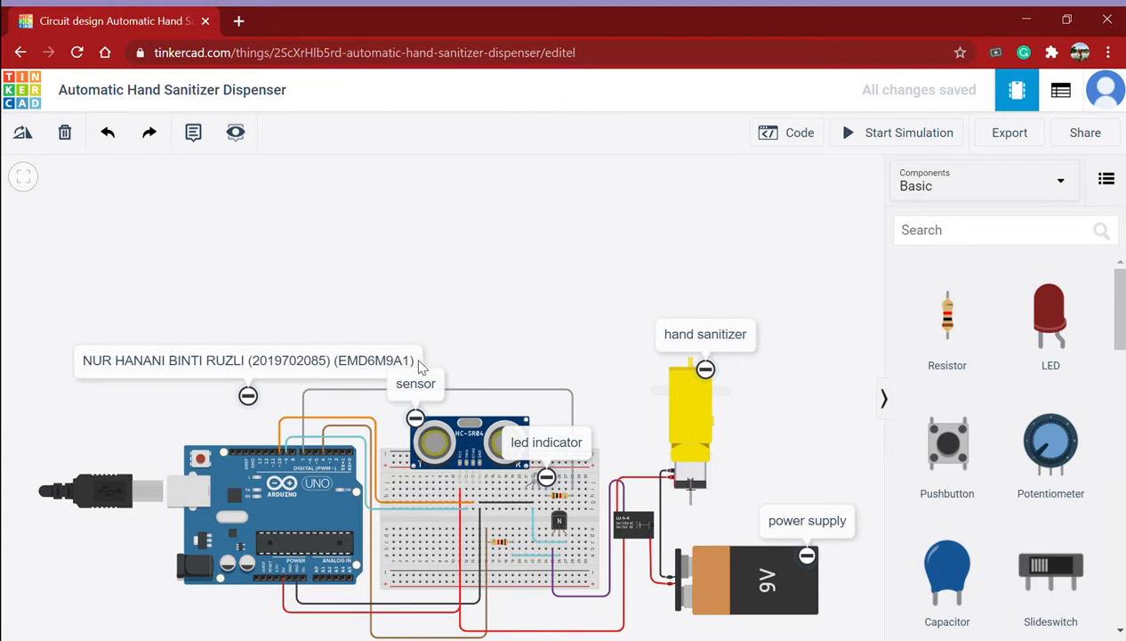
mouse_move(301, 386)
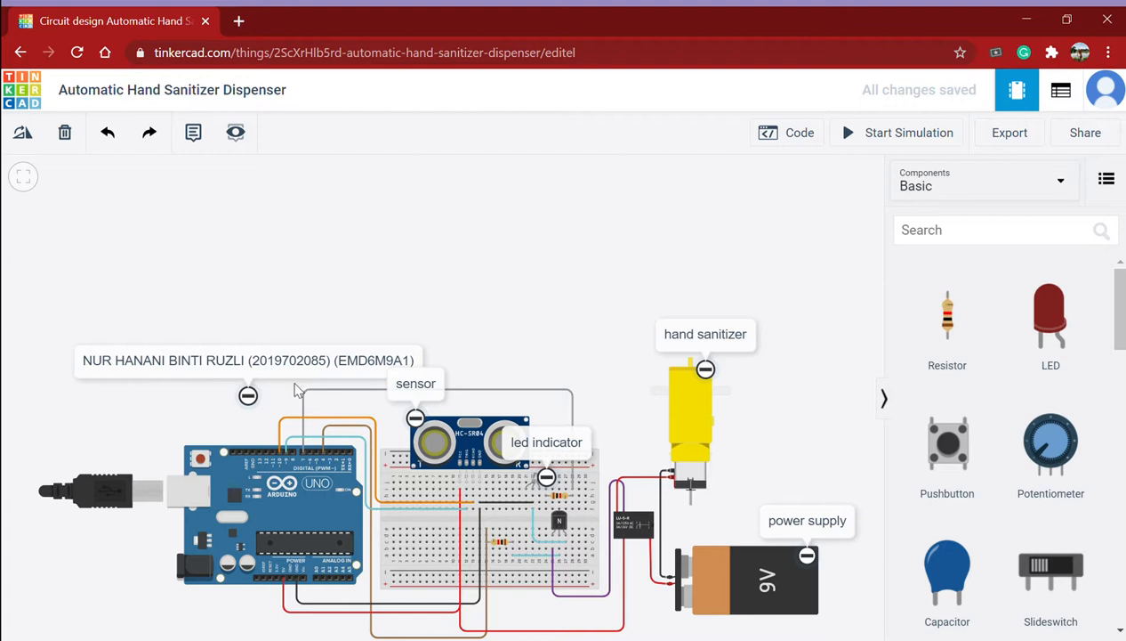
mouse_move(534, 251)
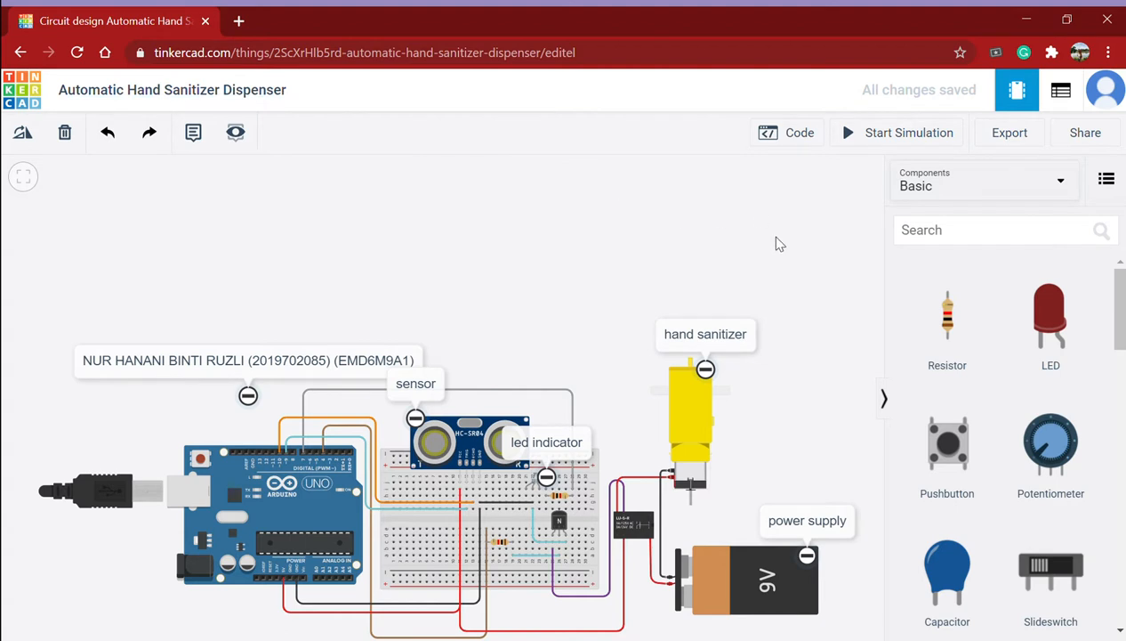
mouse_move(796, 184)
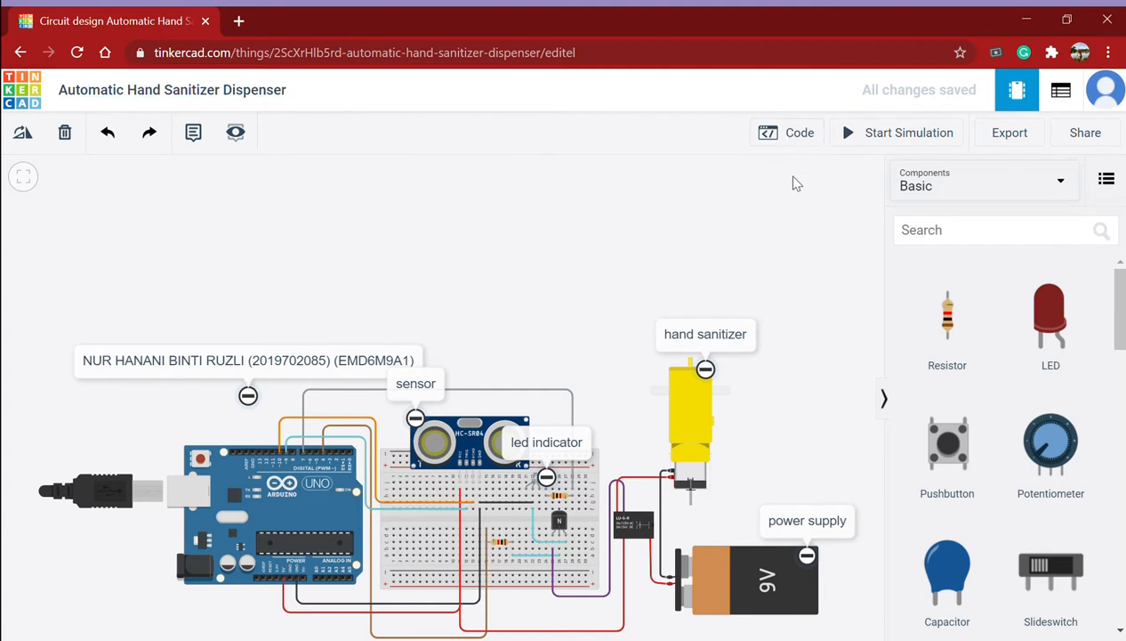
mouse_move(851, 156)
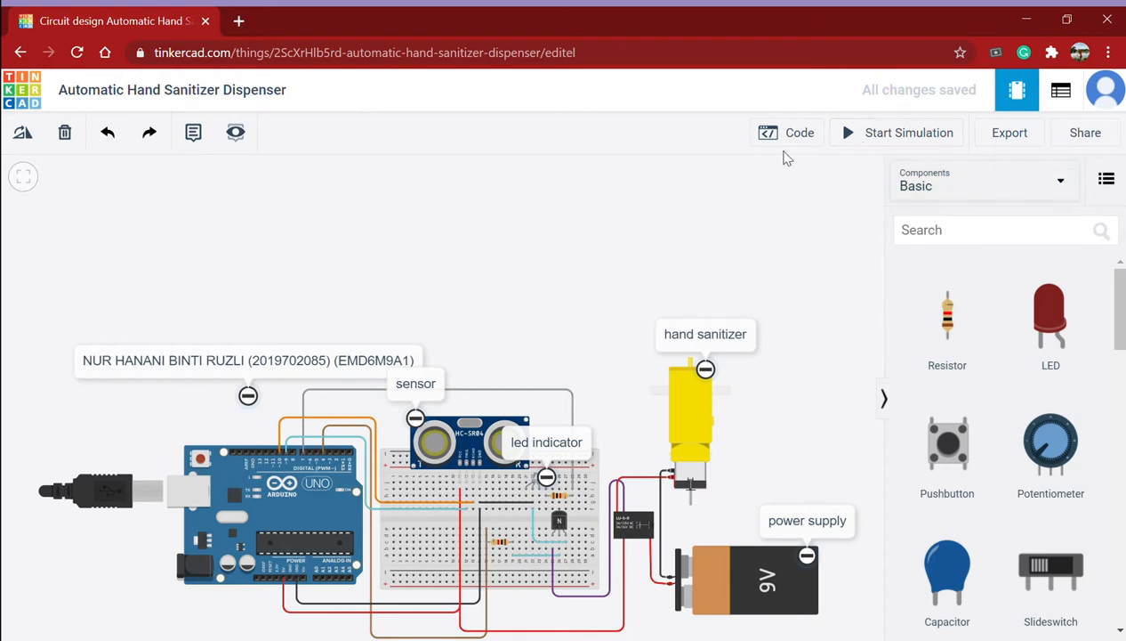
Open the dispenser's Arduino code and scroll through the pin constants, setup and loop
click(786, 133)
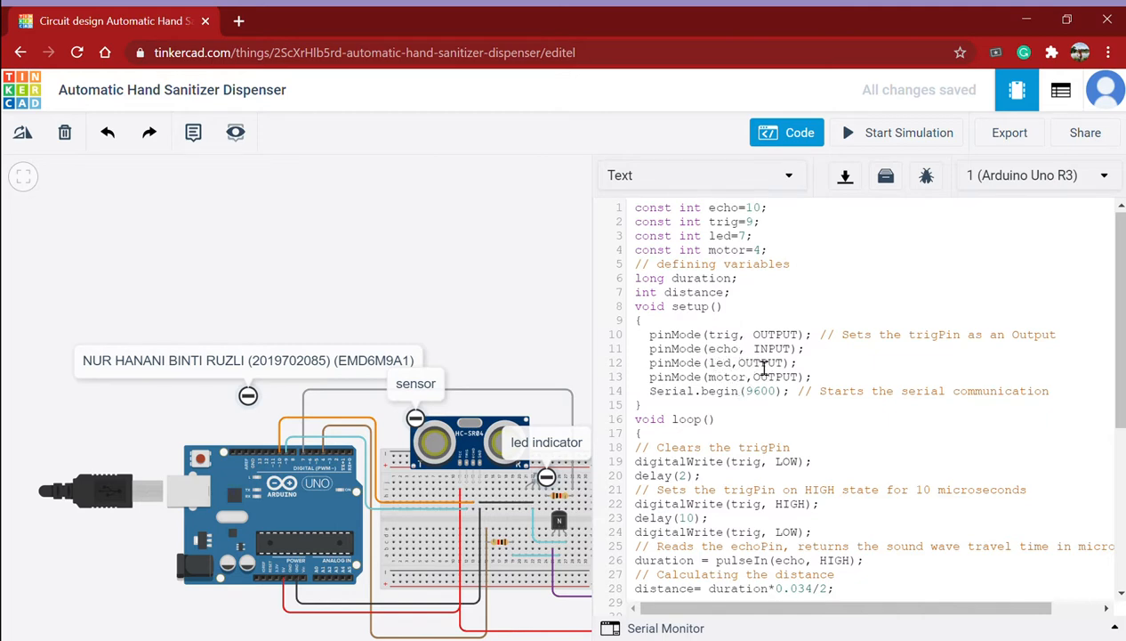
scroll(down, 3)
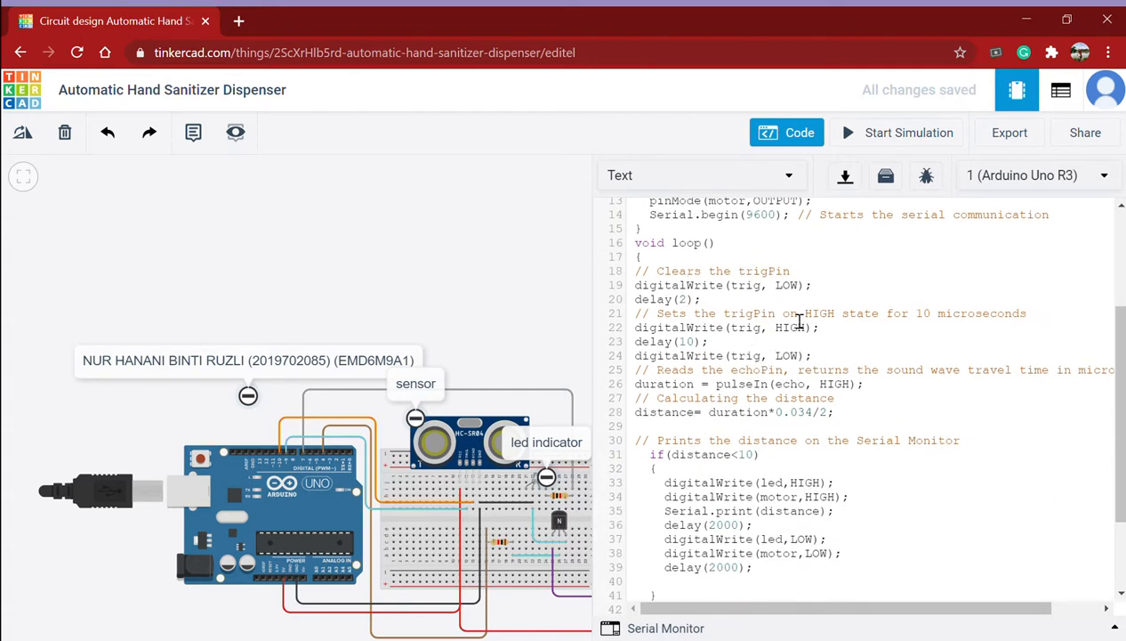
mouse_move(583, 412)
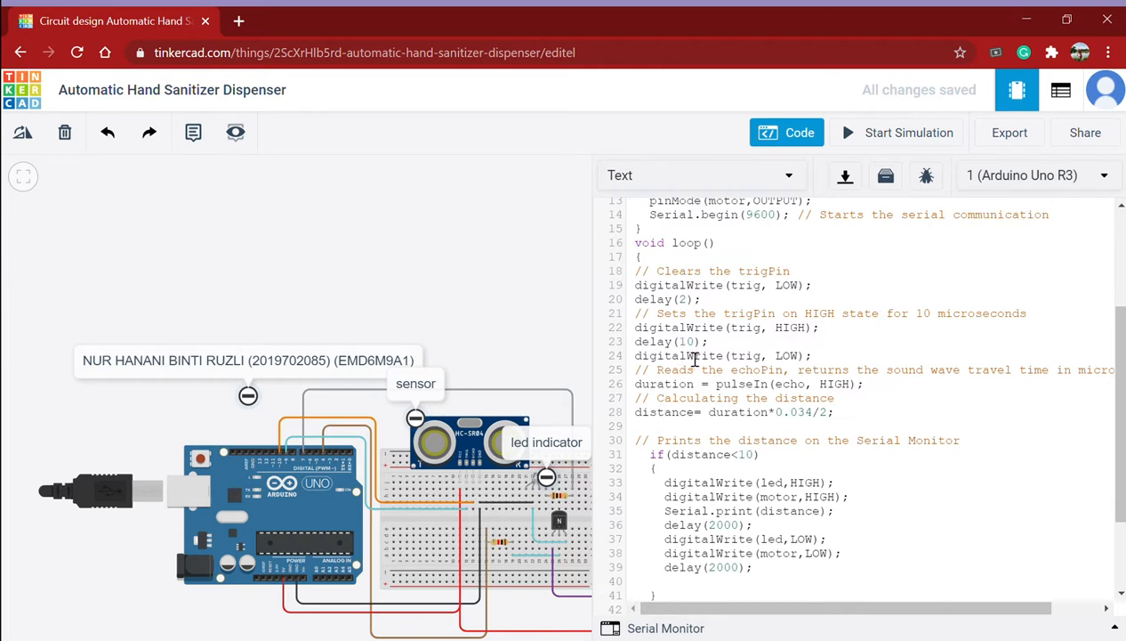
mouse_move(708, 383)
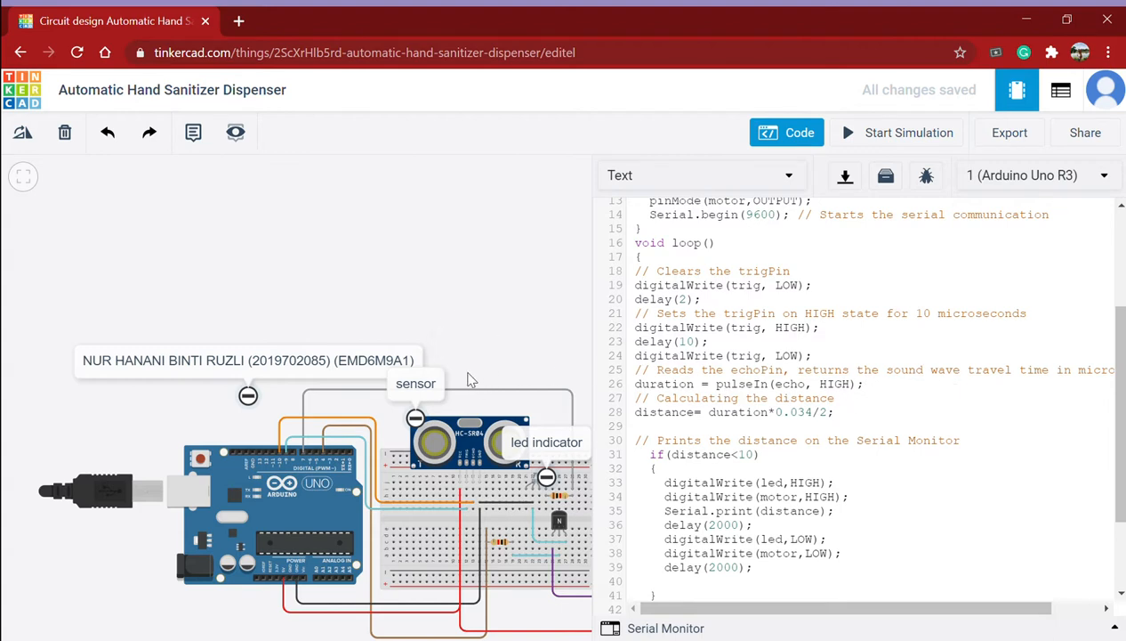
mouse_move(462, 406)
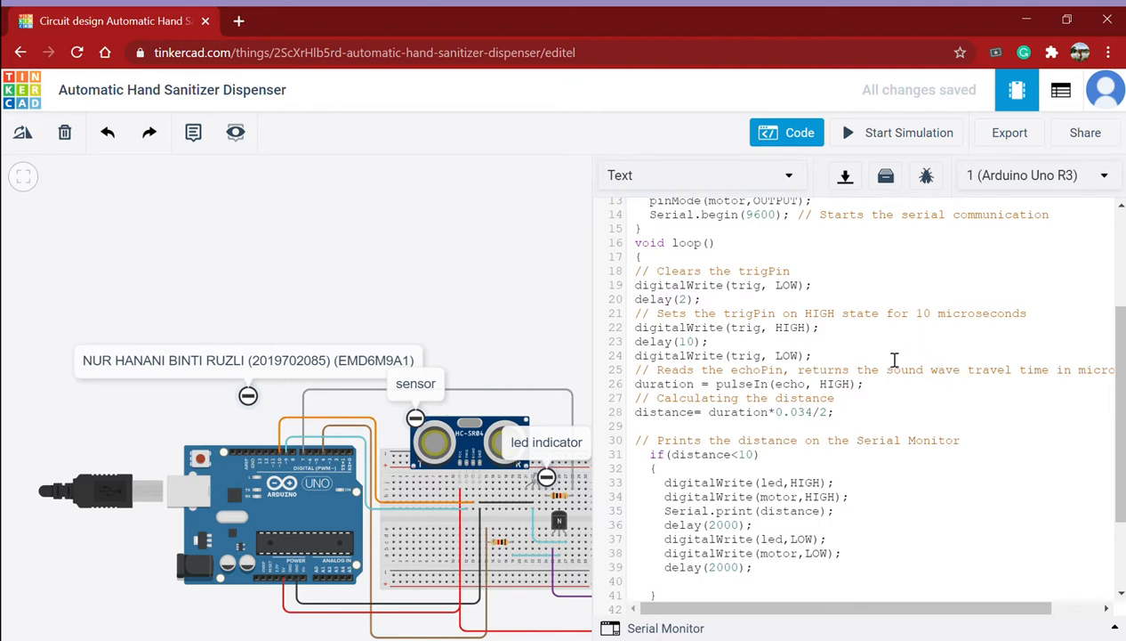
mouse_move(774, 386)
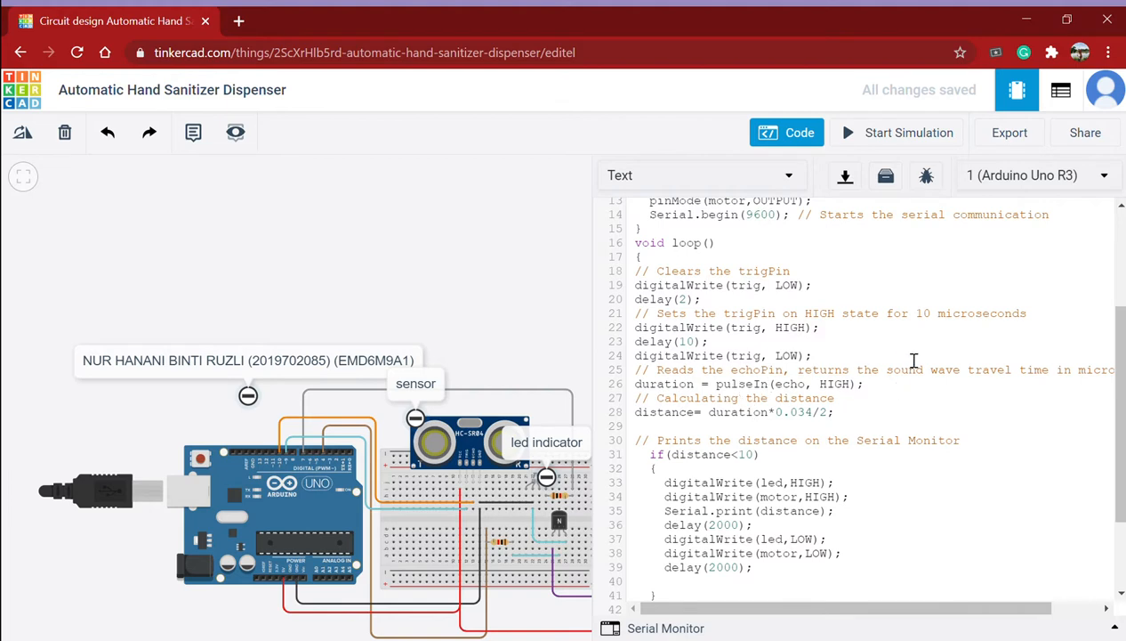
mouse_move(759, 398)
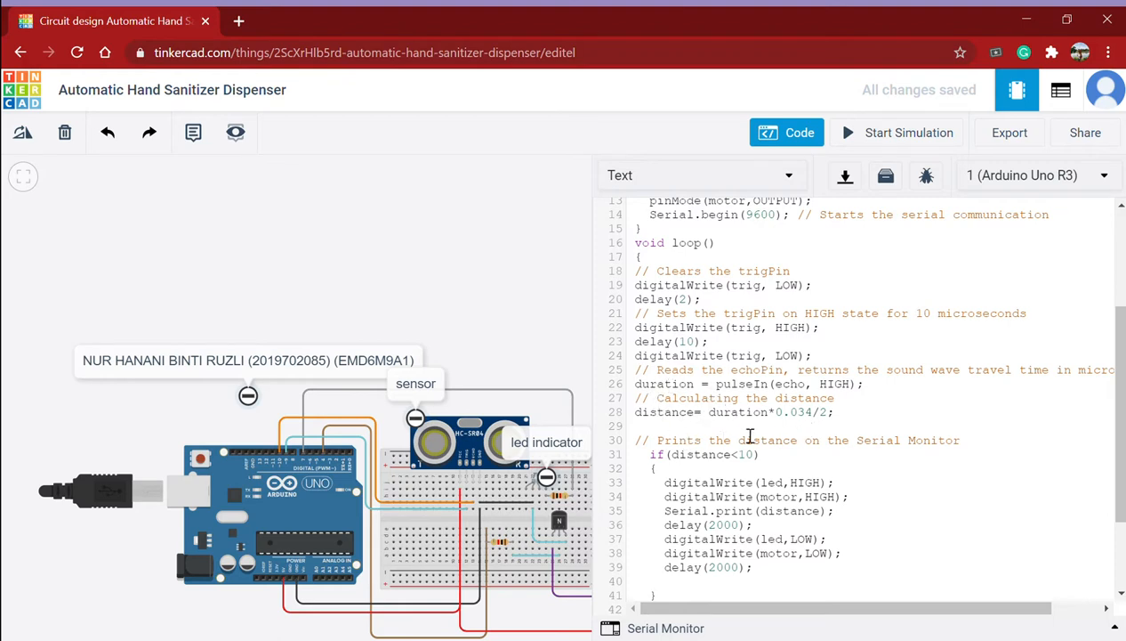
mouse_move(501, 348)
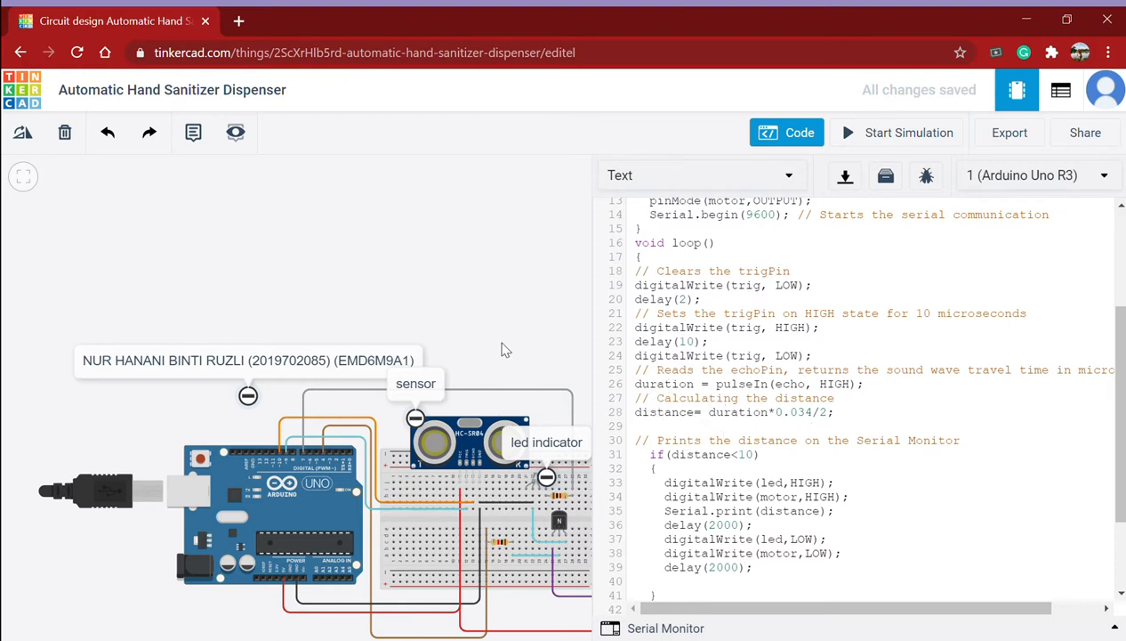
mouse_move(463, 444)
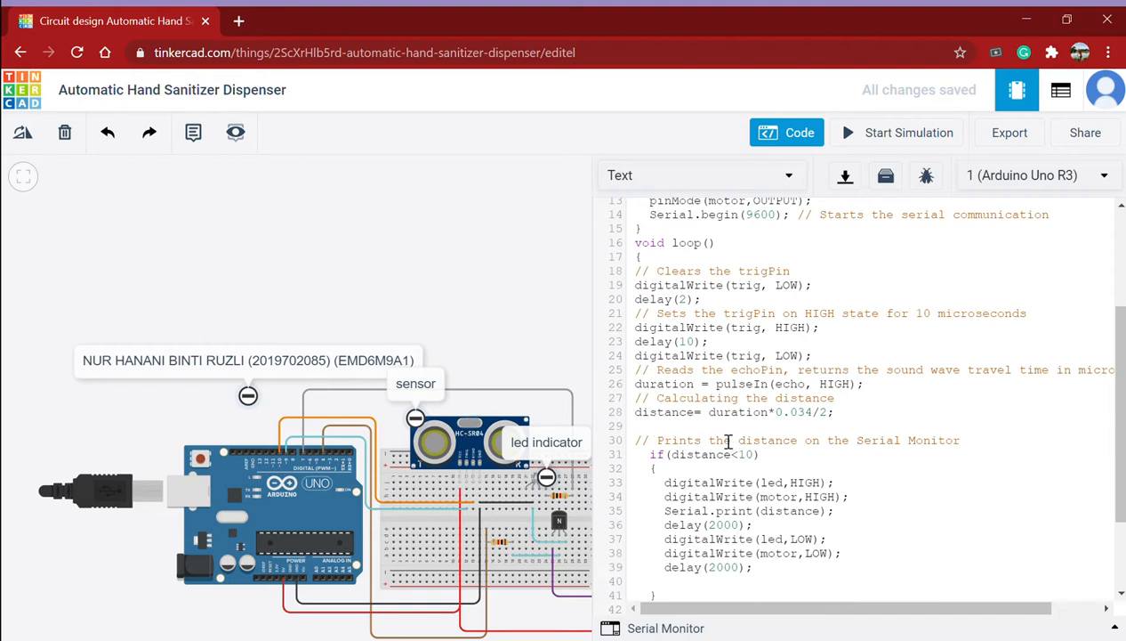
scroll(down, 3)
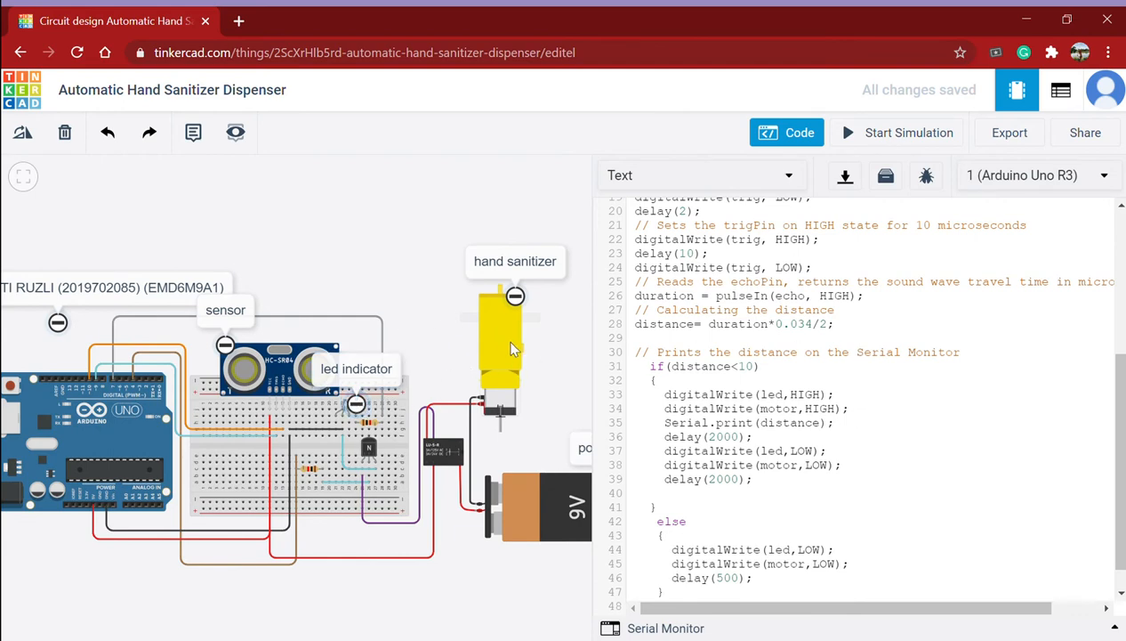
mouse_move(519, 347)
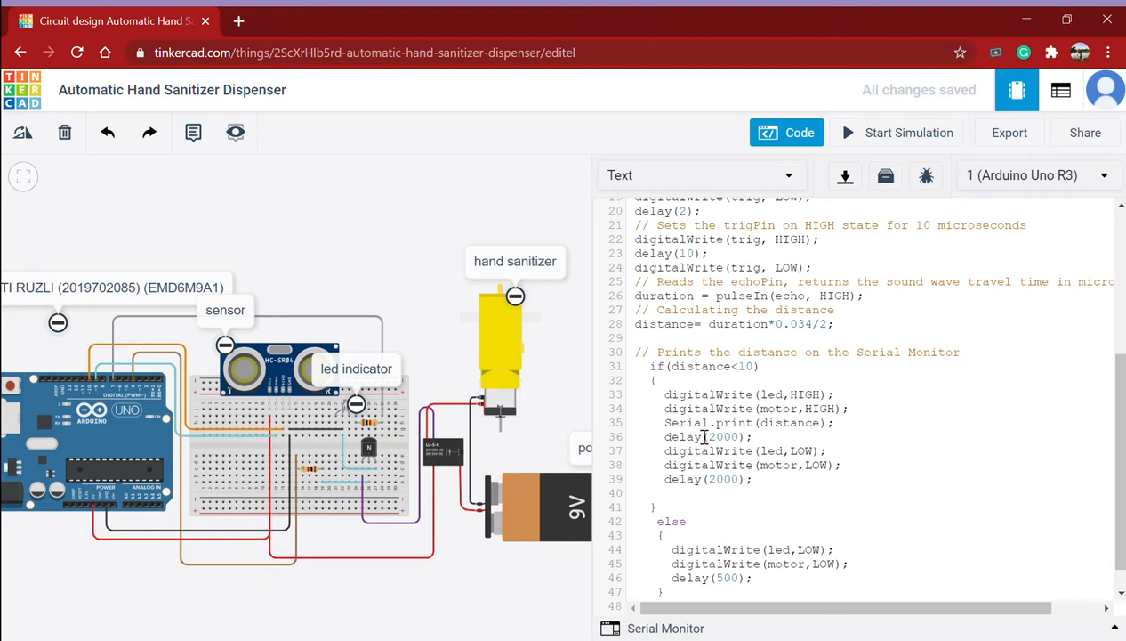
mouse_move(773, 428)
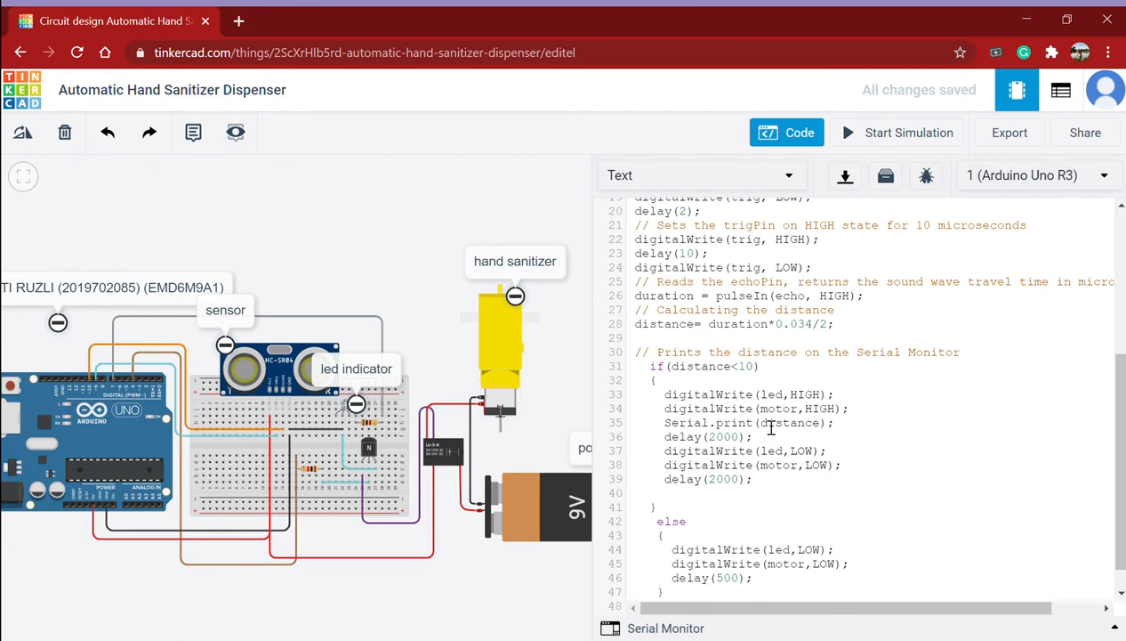
mouse_move(716, 449)
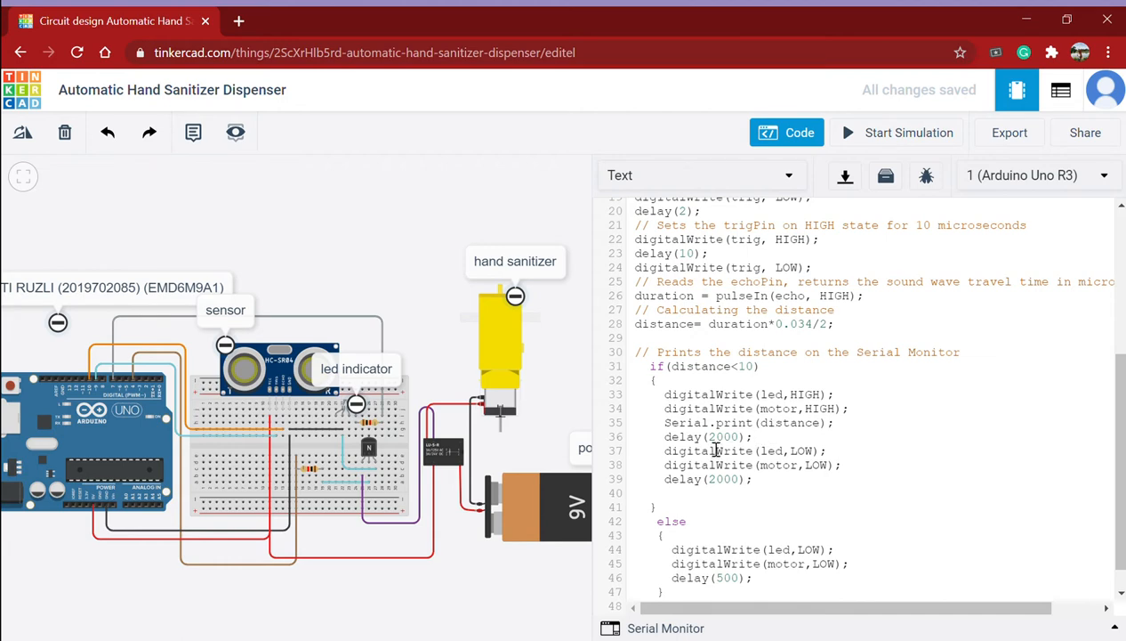
mouse_move(803, 461)
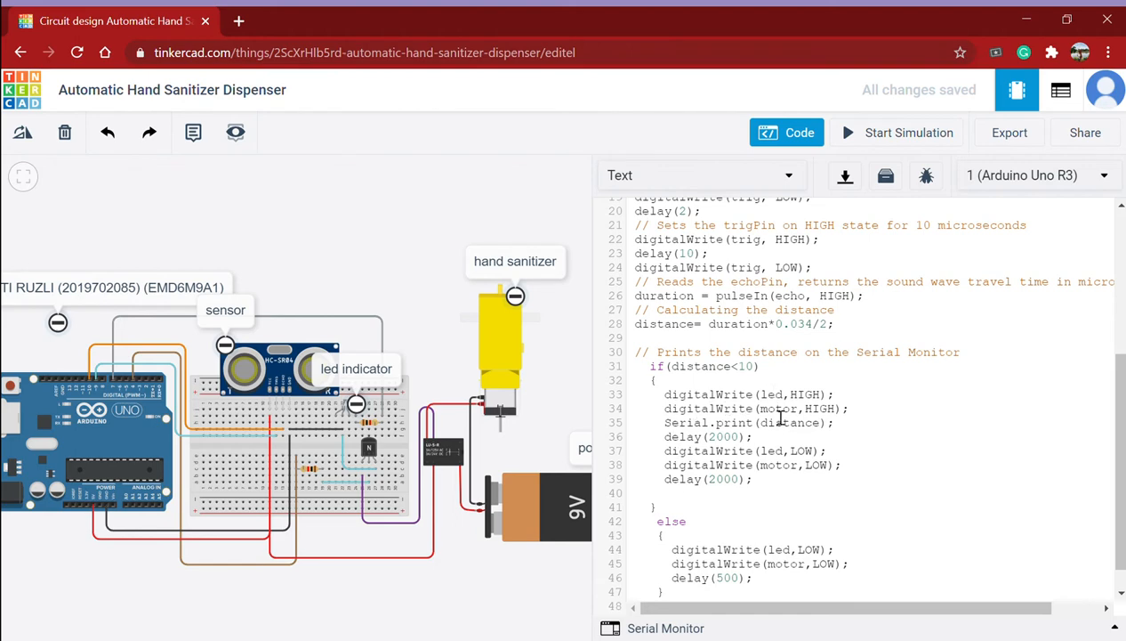
mouse_move(807, 405)
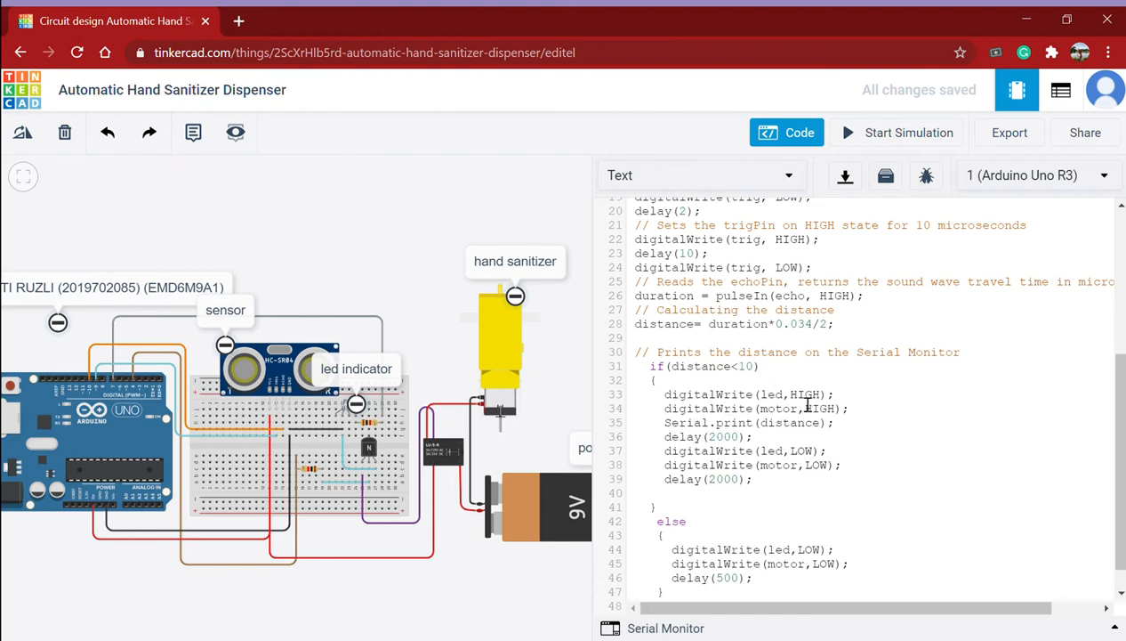
Review the under-10 cm if/else LED and motor logic, then close the code panel
scroll(down, 3)
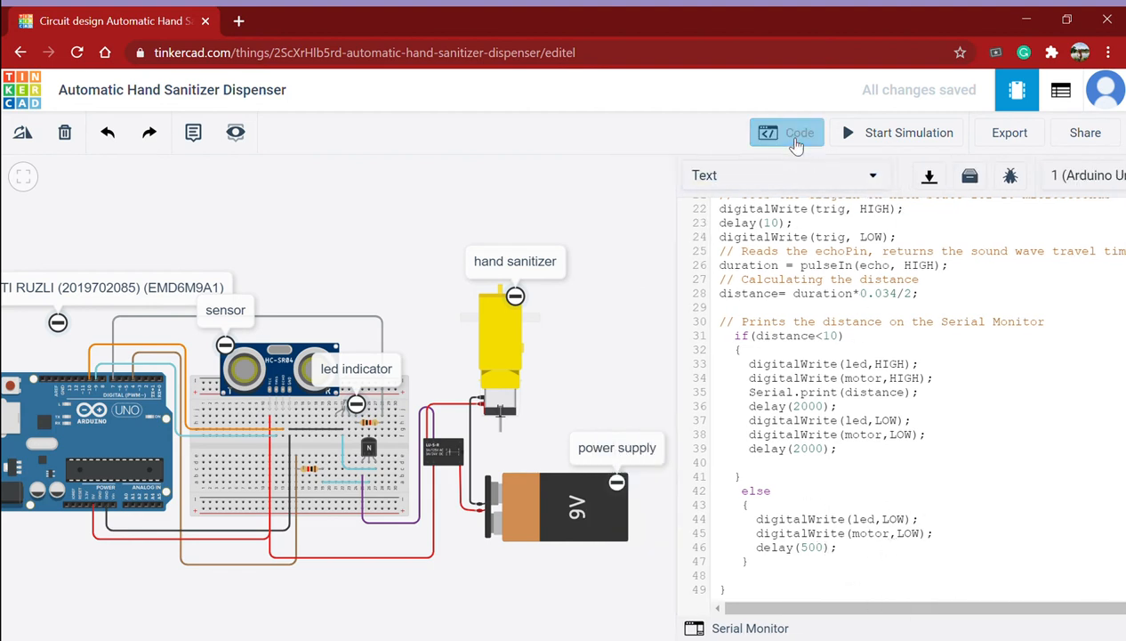
click(786, 132)
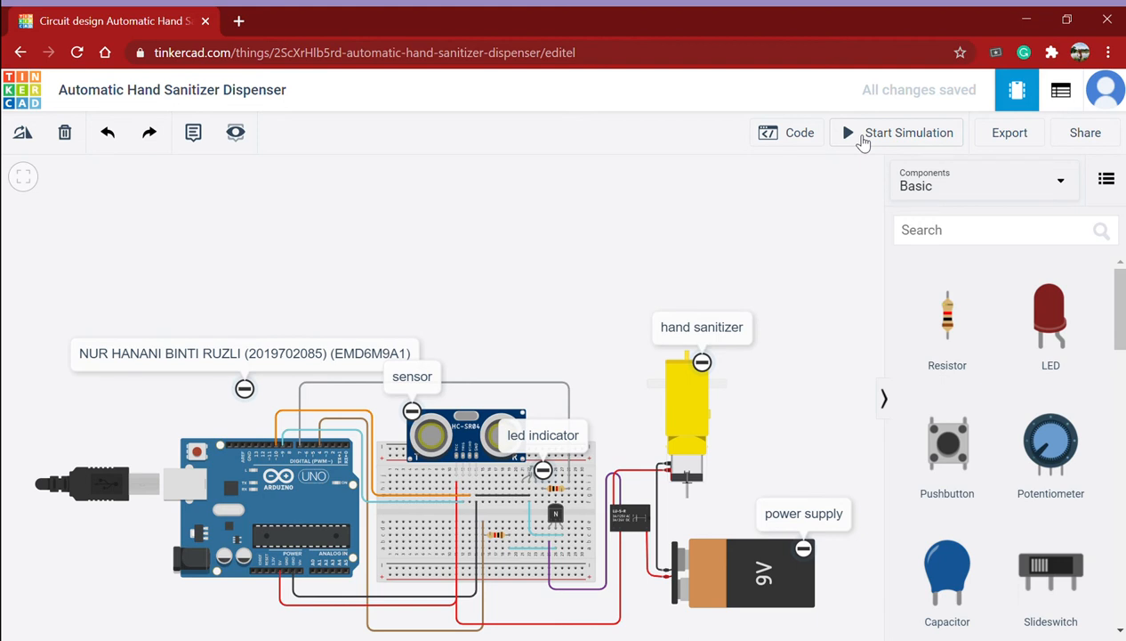
Start the simulation, showing the ultrasonic target at 211.5 cm and motor at 0 RPM
click(897, 133)
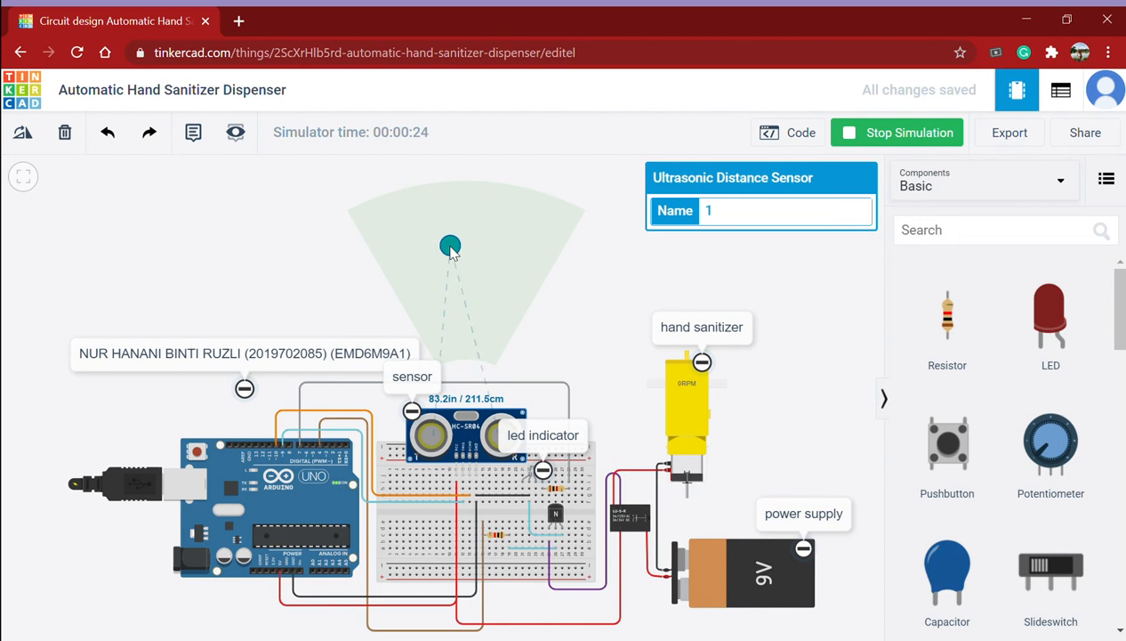
mouse_move(694, 429)
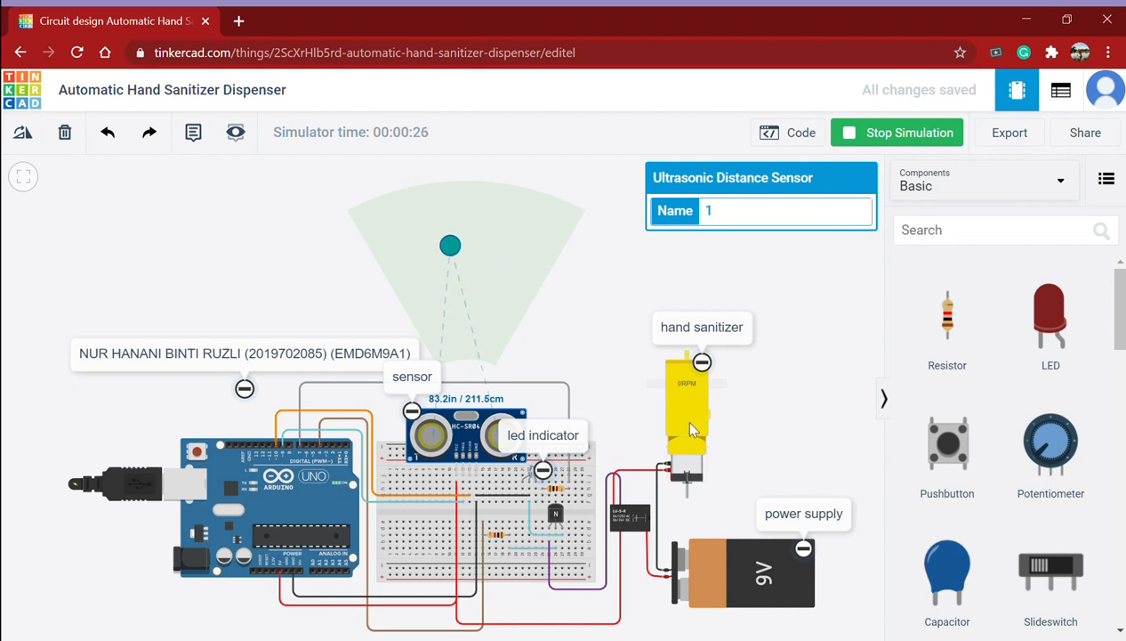
mouse_move(672, 454)
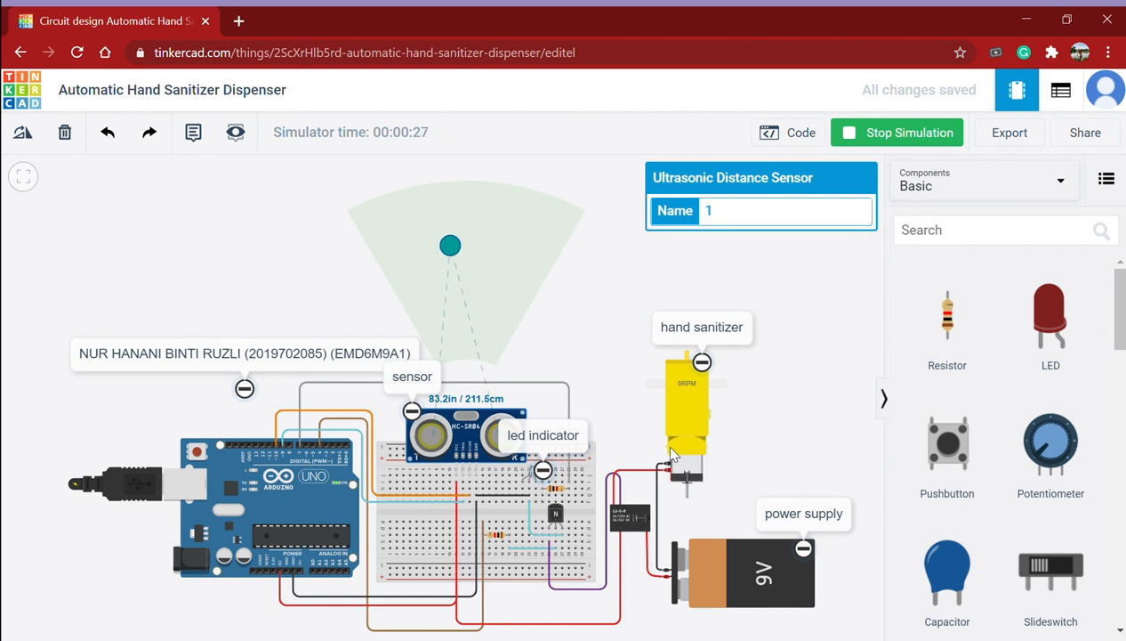